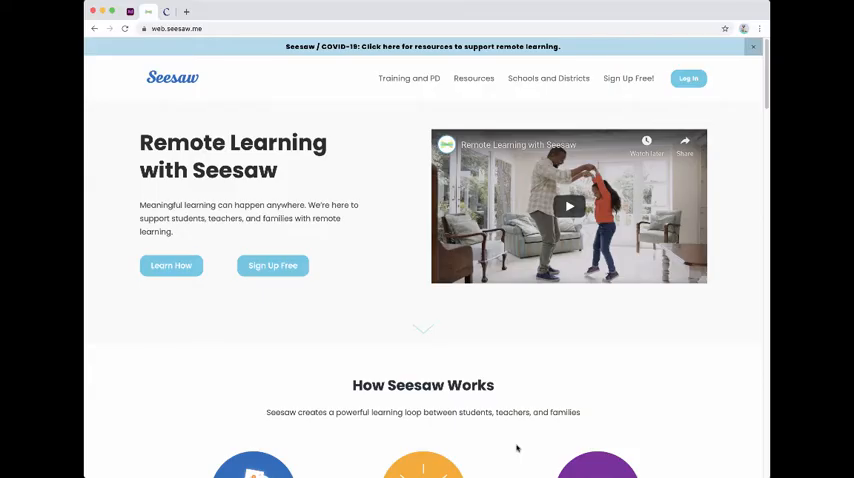
Log in to Seesaw as the teacher and land in the 1st Grade class journal.
click(688, 78)
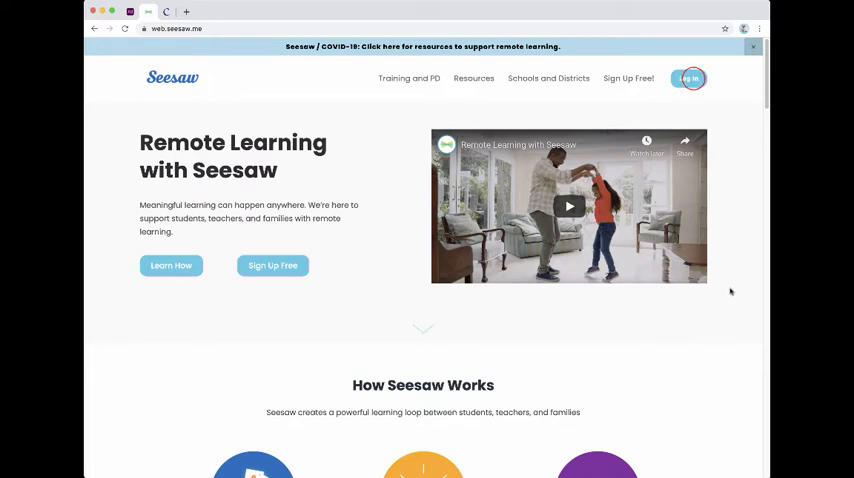
click(688, 78)
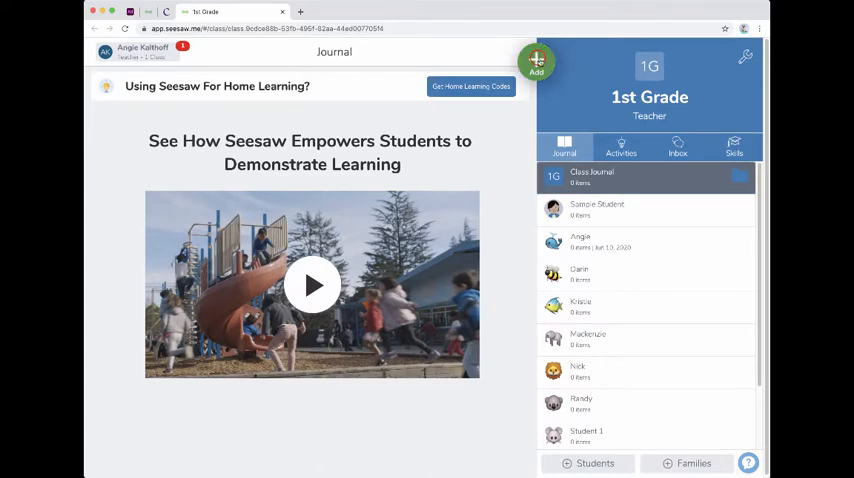
From the green Add menu choose Assign Activity to reach My Library.
click(536, 62)
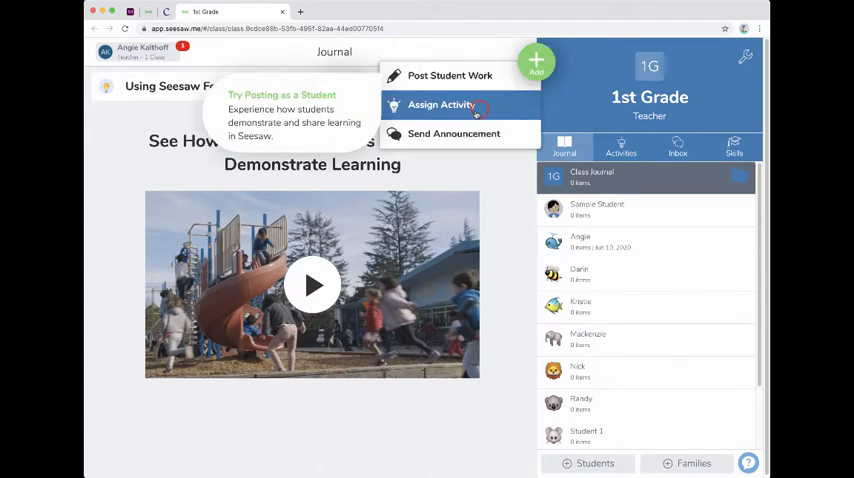
click(440, 104)
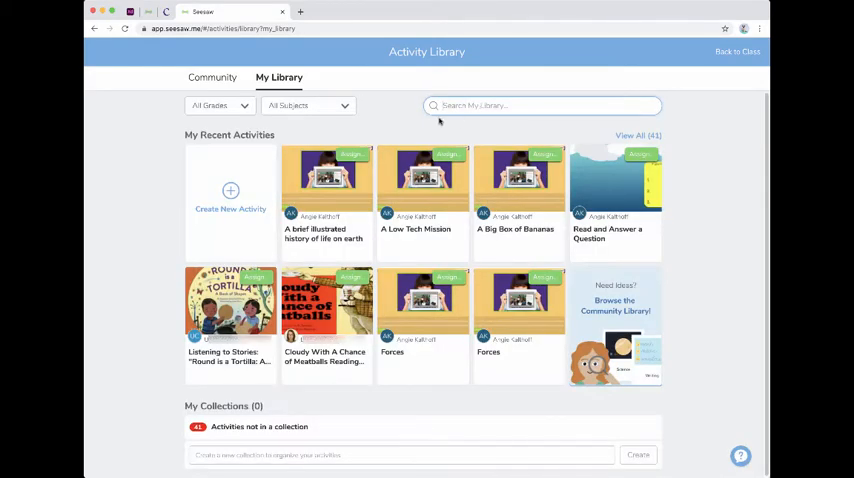
mouse_move(212, 222)
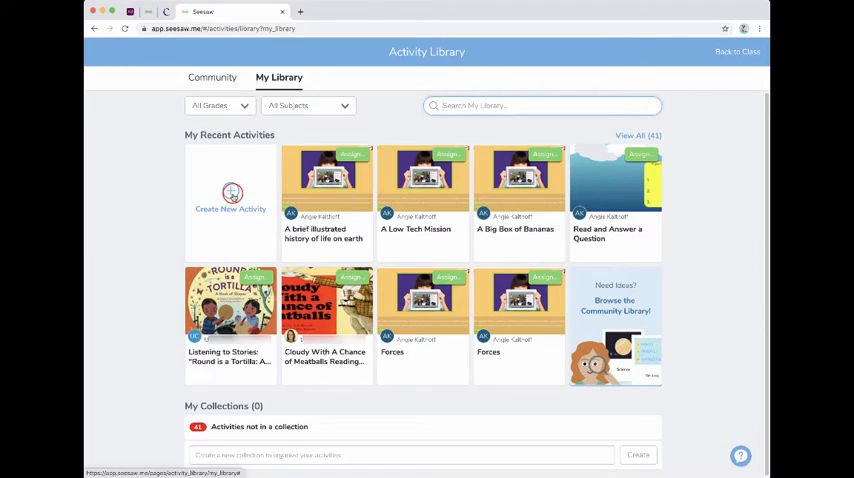
Create a new activity named Forces and enter its four student instructions.
click(230, 200)
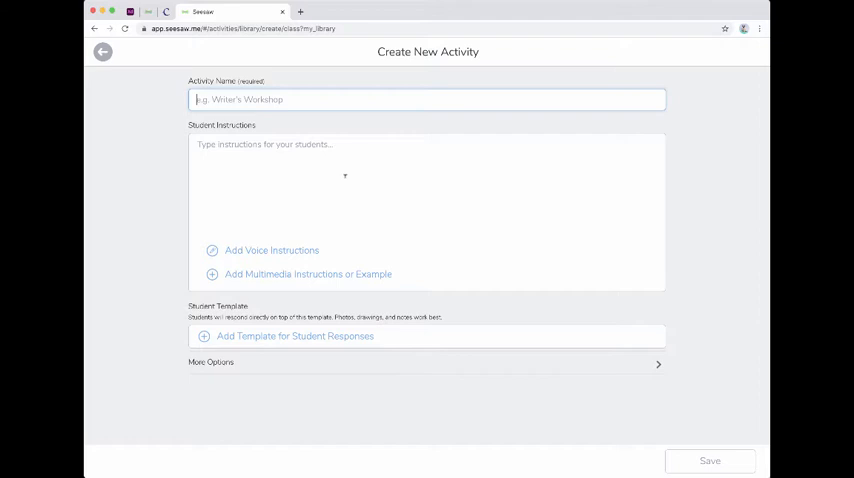
mouse_move(378, 168)
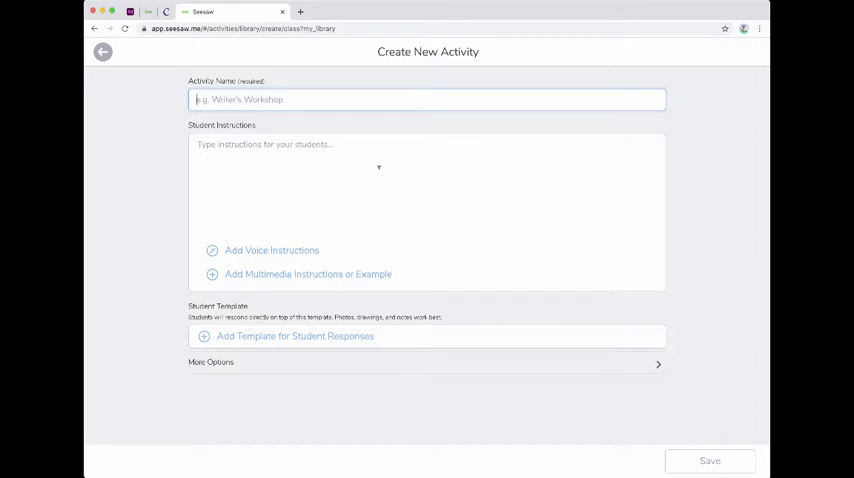
text(Forces)
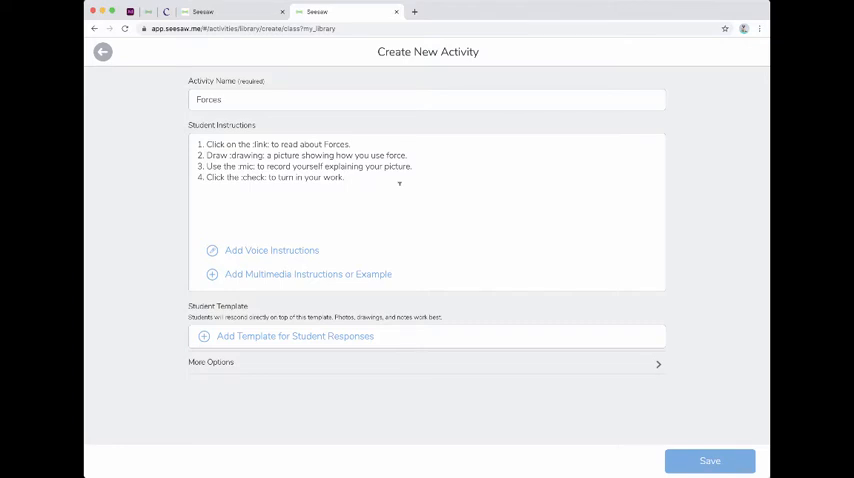
mouse_move(308, 274)
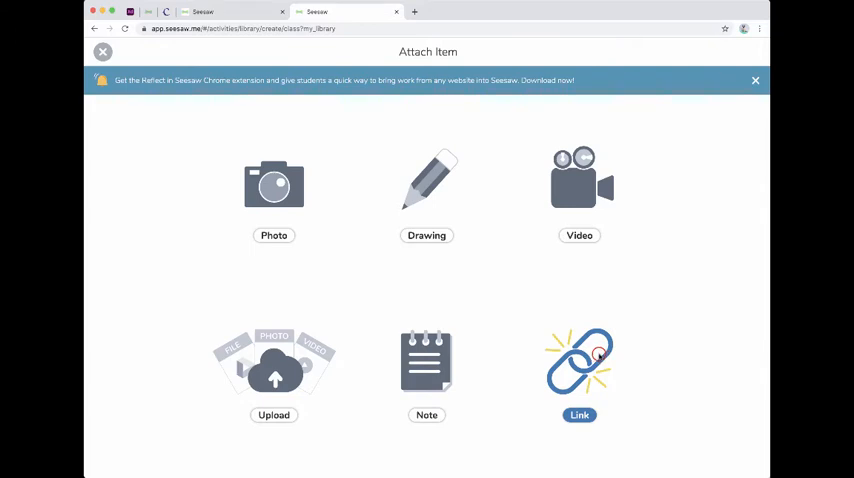
Choose the Link attachment, then copy the Forces eBook link from Capstone Connect.
click(580, 360)
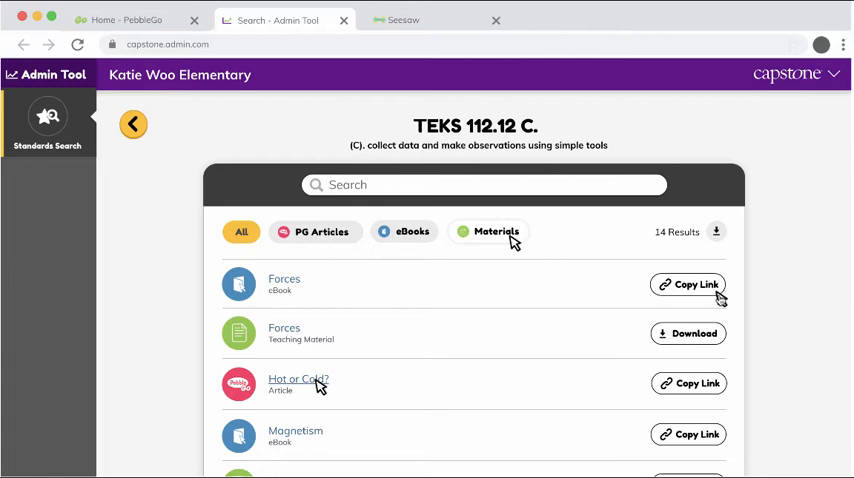
click(696, 284)
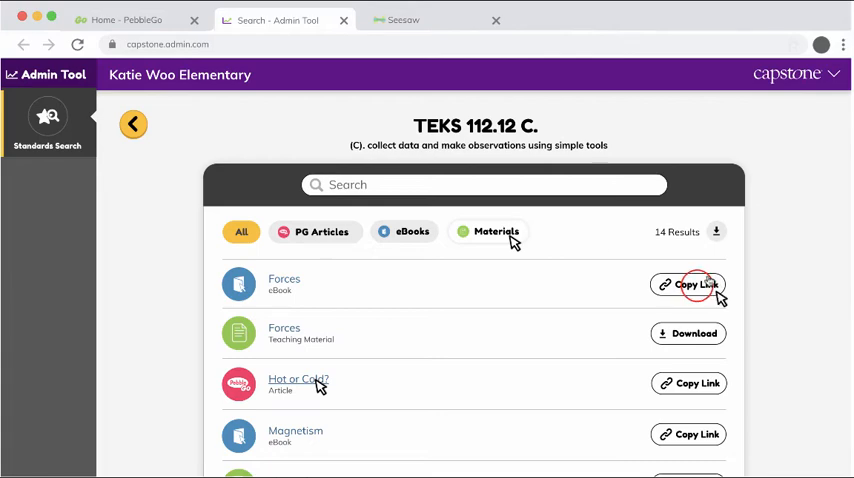
click(688, 284)
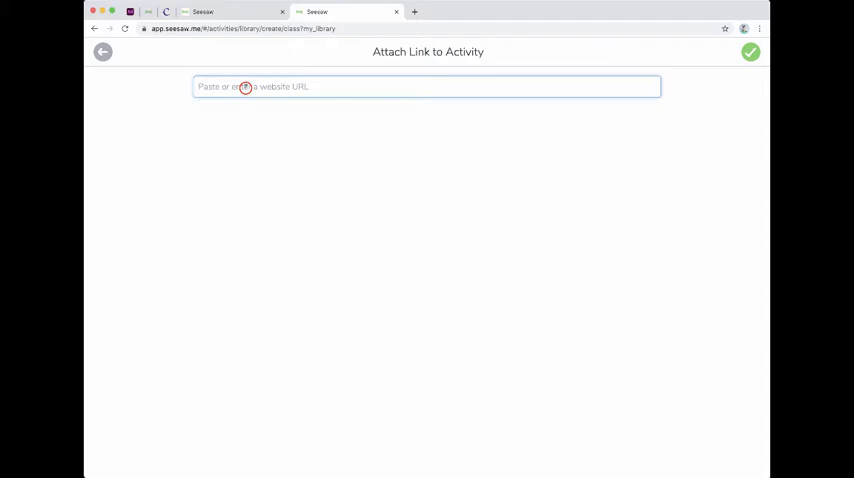
Paste the copied Forces eBook link into the URL field and confirm it.
right_click(244, 88)
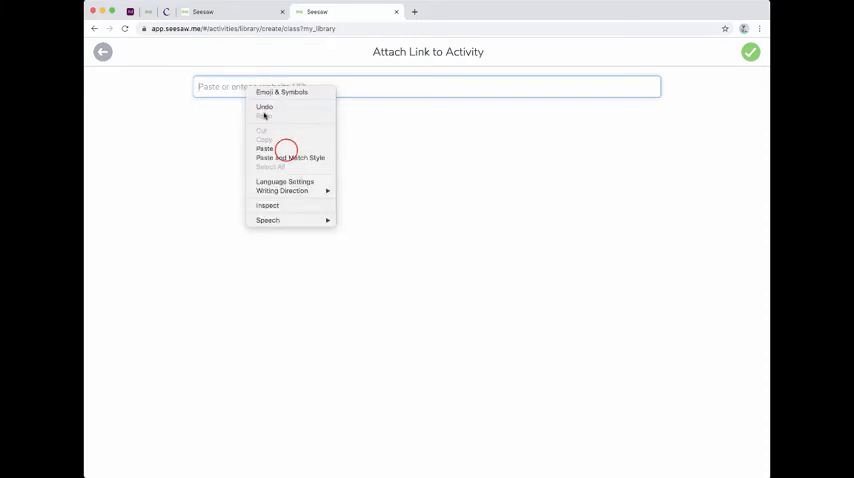
click(264, 148)
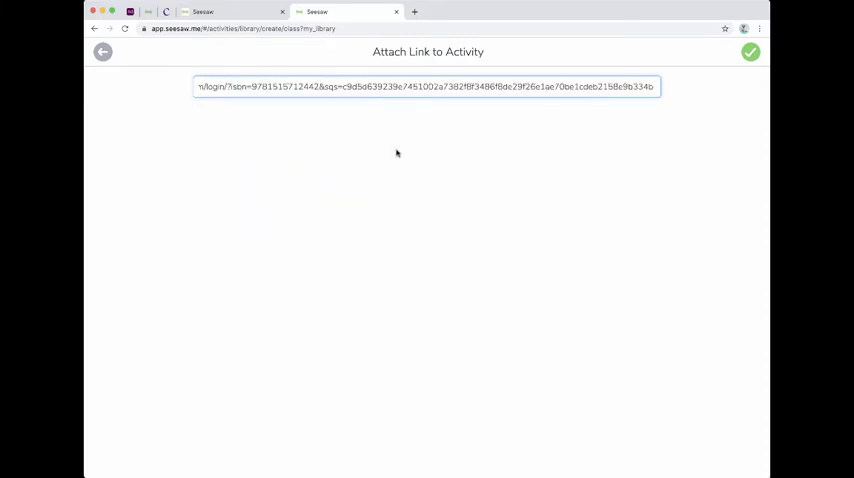
mouse_move(716, 126)
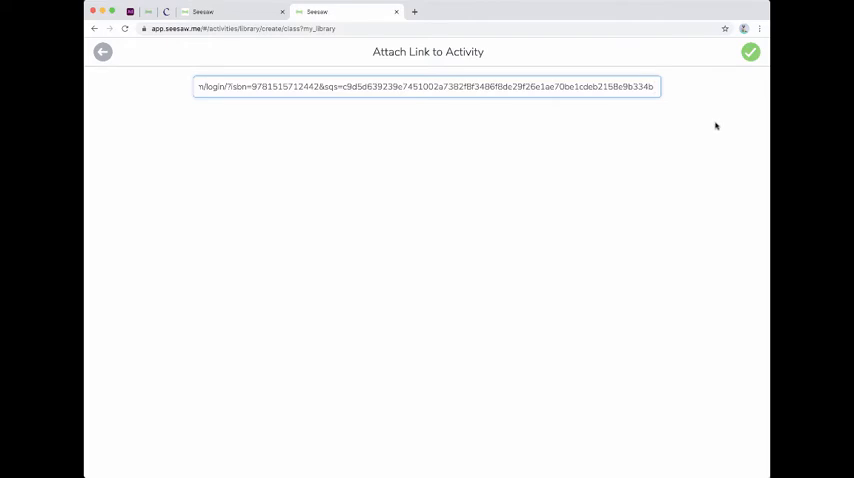
click(750, 52)
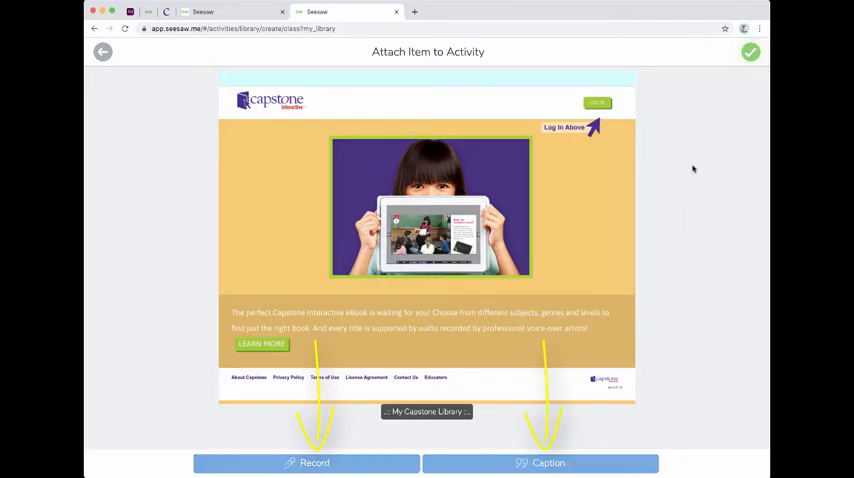
Accept the Capstone link preview and save the Forces activity to My Library.
click(750, 52)
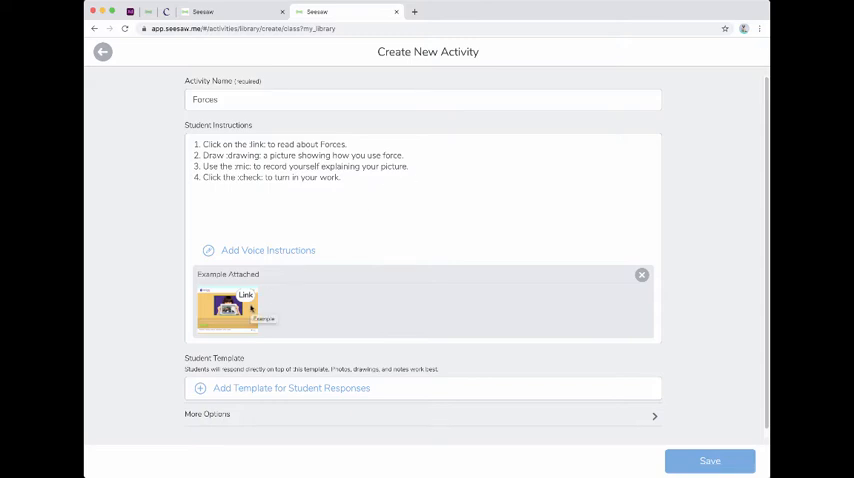
mouse_move(548, 356)
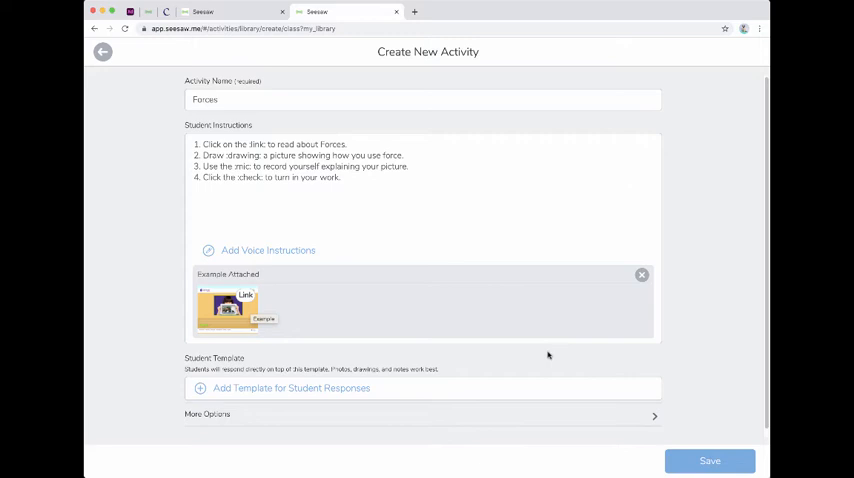
click(710, 460)
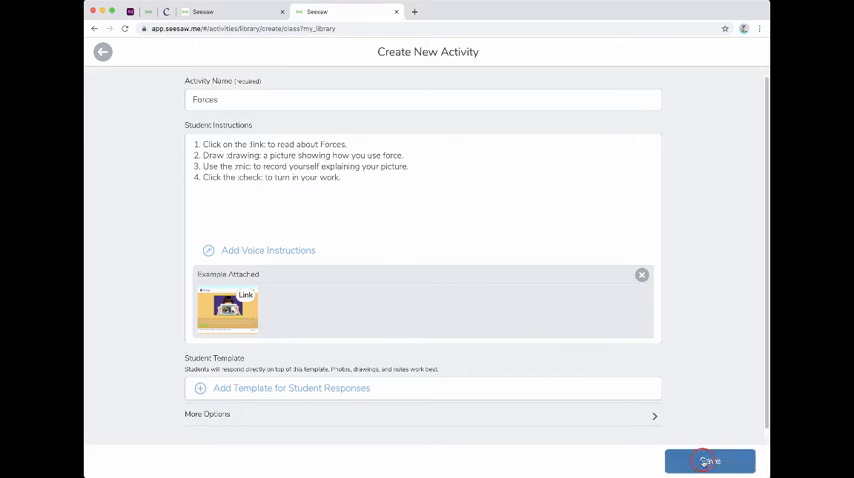
click(710, 460)
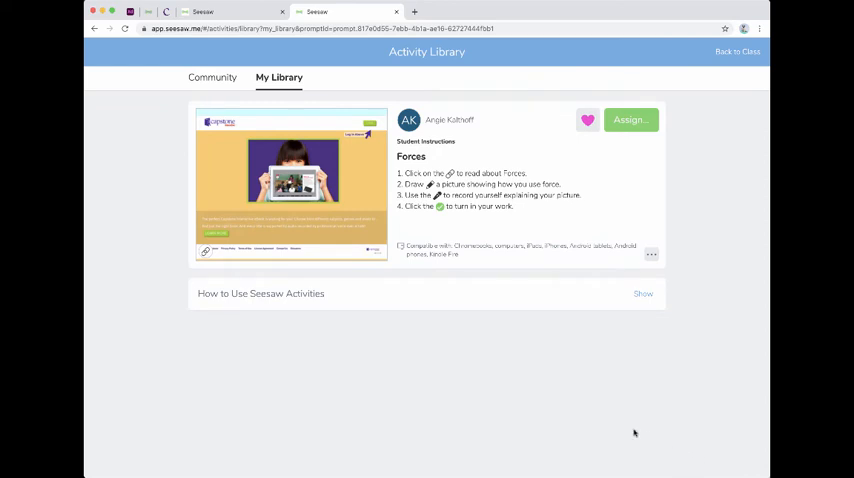
mouse_move(678, 228)
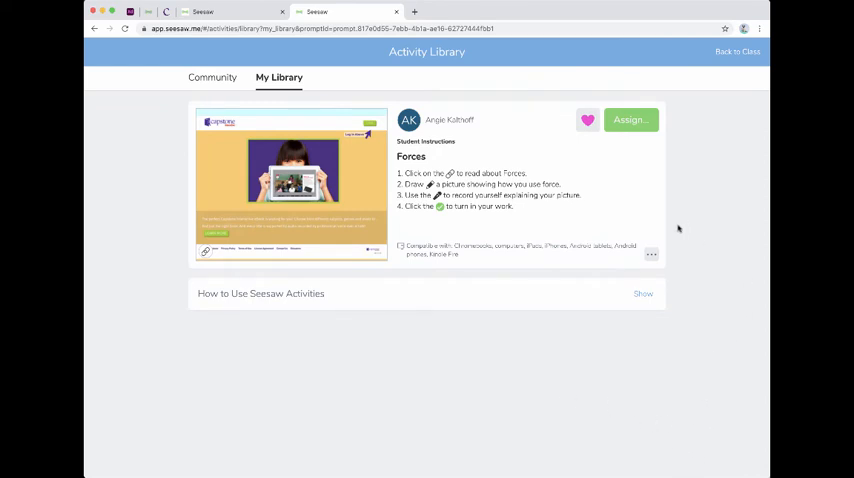
mouse_move(680, 228)
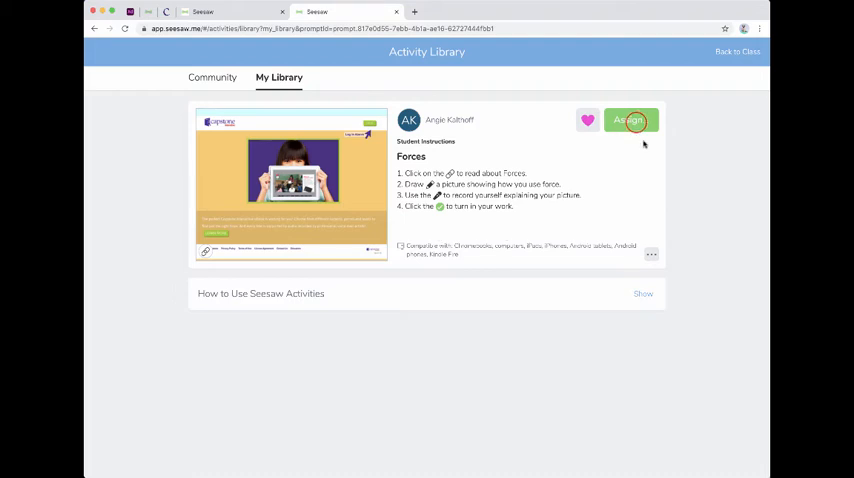
Assign the Forces activity to the 1st Grade class.
click(628, 120)
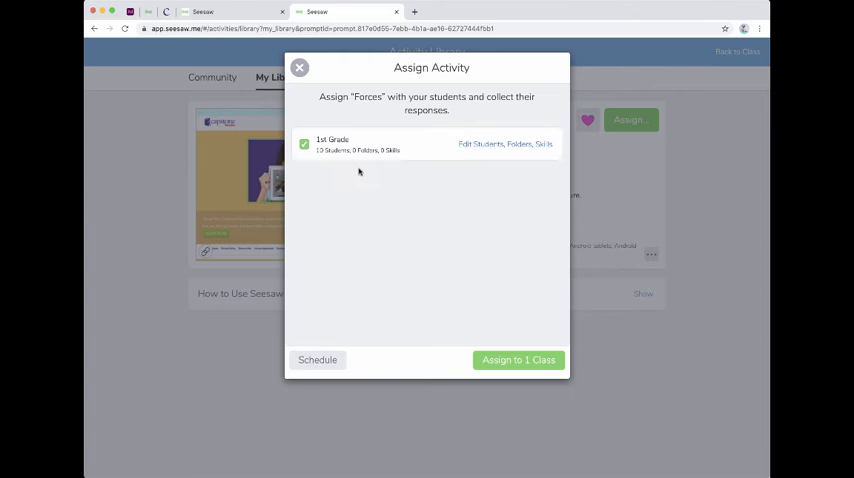
click(518, 360)
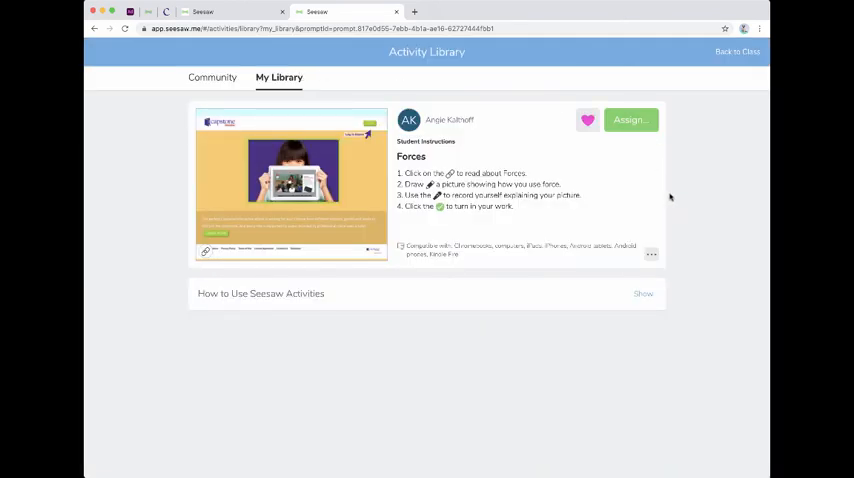
Use the activity's ... menu to choose Share Activity.
click(652, 254)
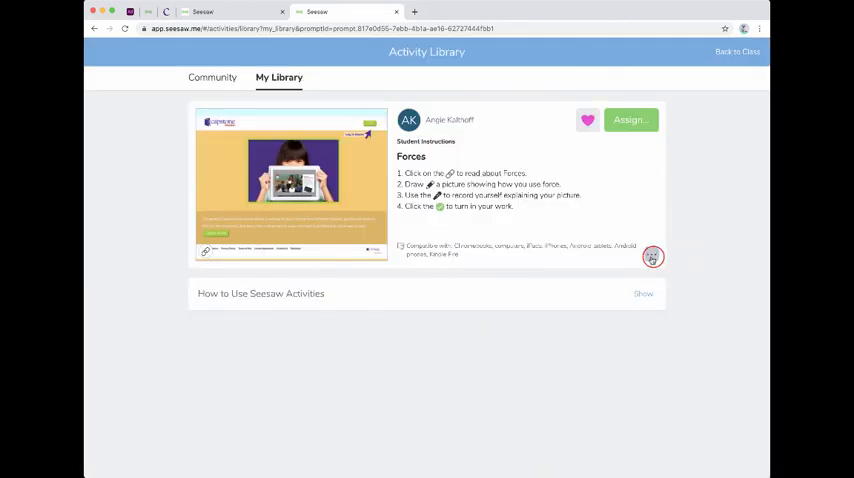
click(652, 256)
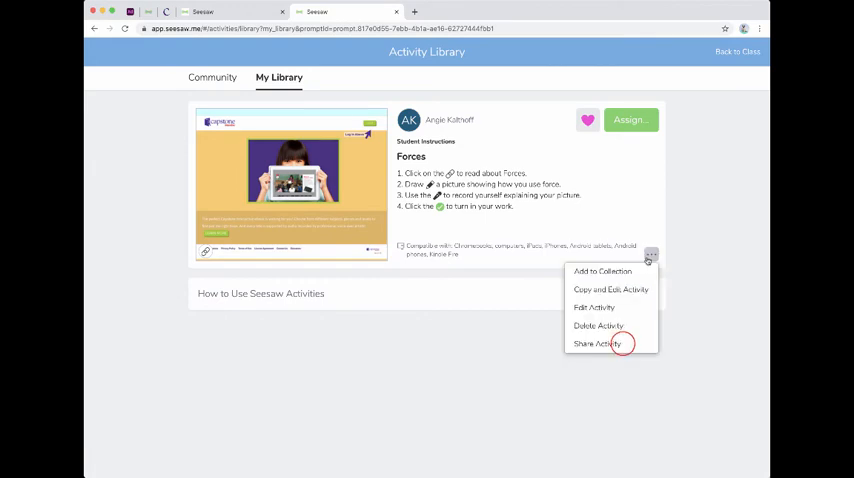
click(596, 344)
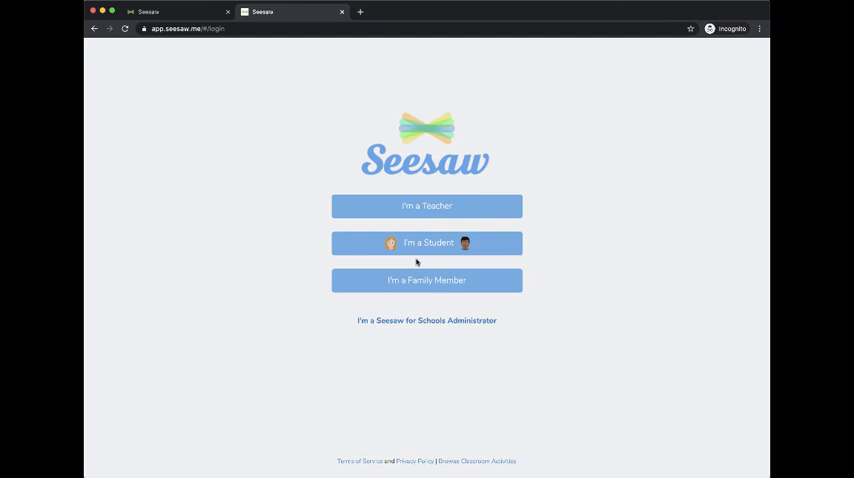
Sign in as a 1st Grade student and go to the class's assigned activities.
click(428, 244)
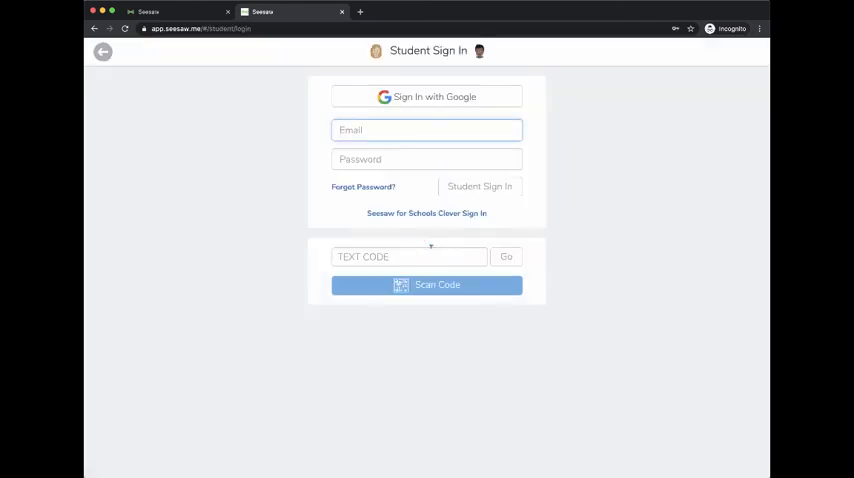
click(506, 256)
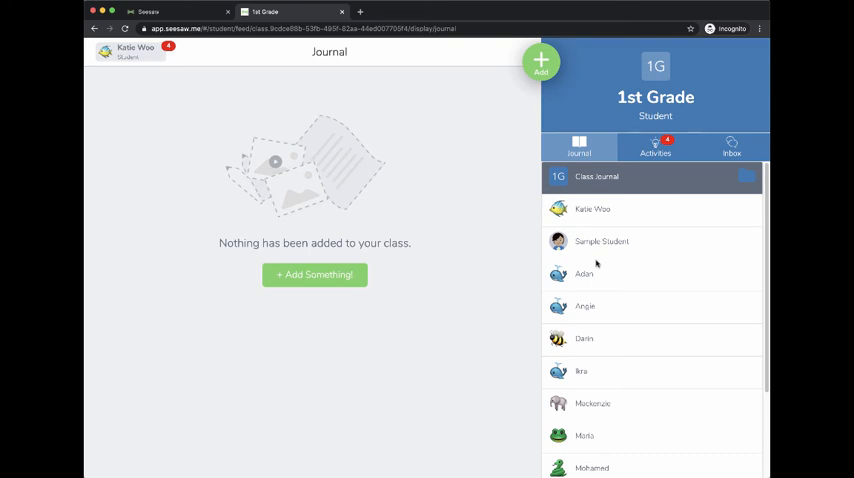
click(656, 148)
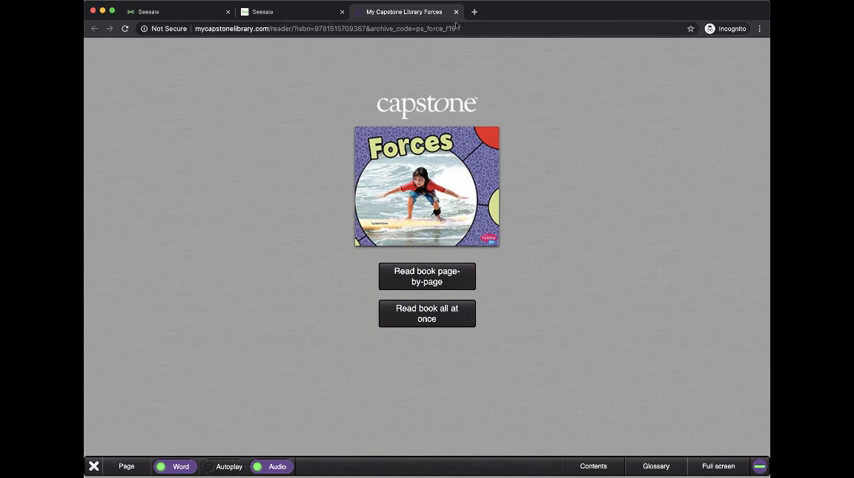
Close the Capstone Forces eBook and return to the student Activities list.
click(280, 12)
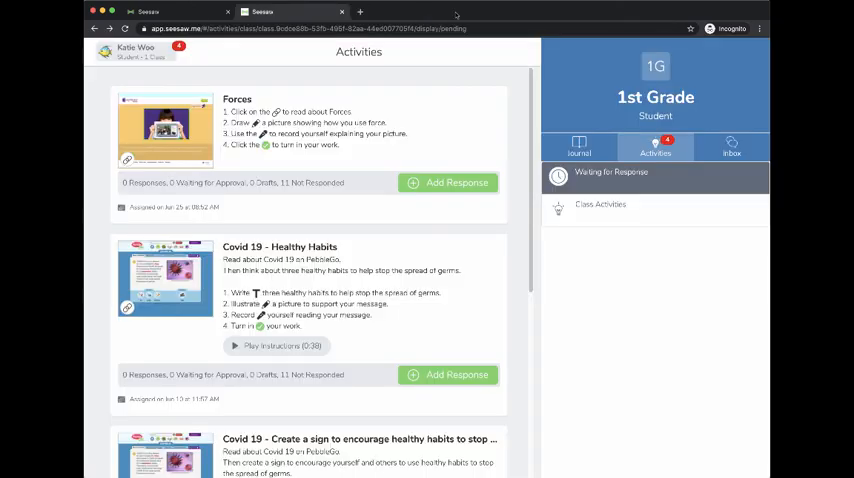